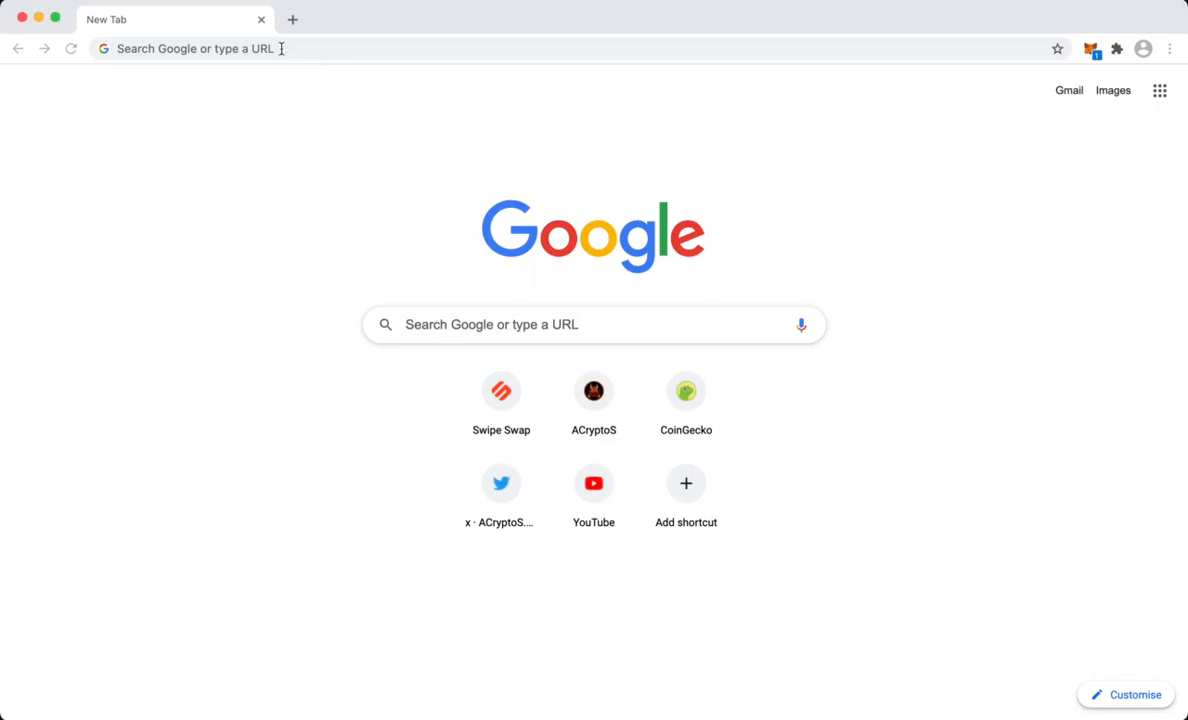
Load swipe.org in Chrome from the 'Swipe Swap - DeFi' address suggestion
{"action": "left_click", "coordinate": [190, 48]}
{"action": "type", "text": "sw"}
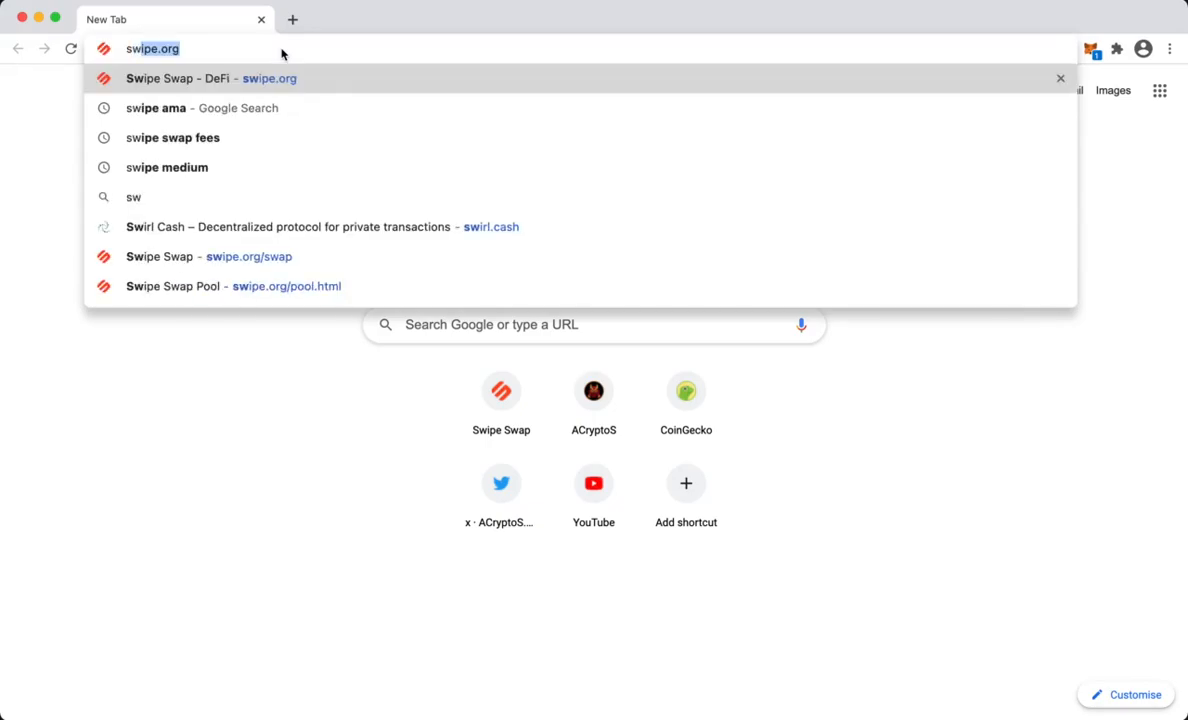
{"action": "key", "text": "Backspace"}
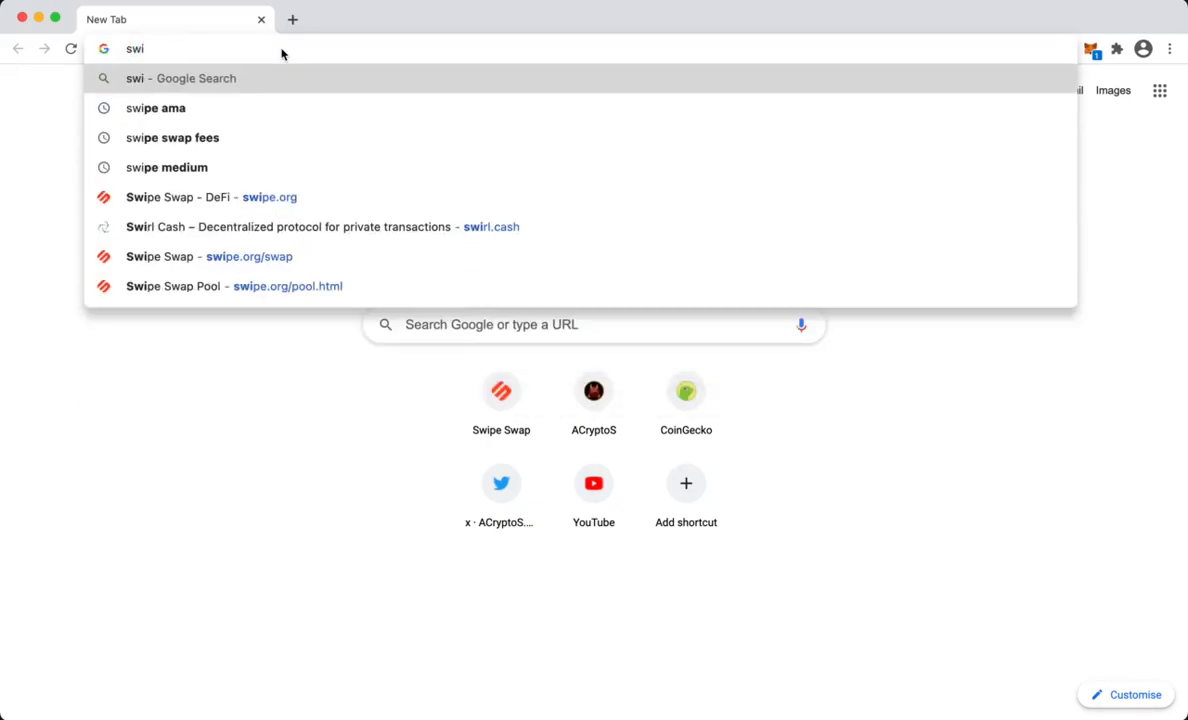
{"action": "left_click", "coordinate": [211, 197]}
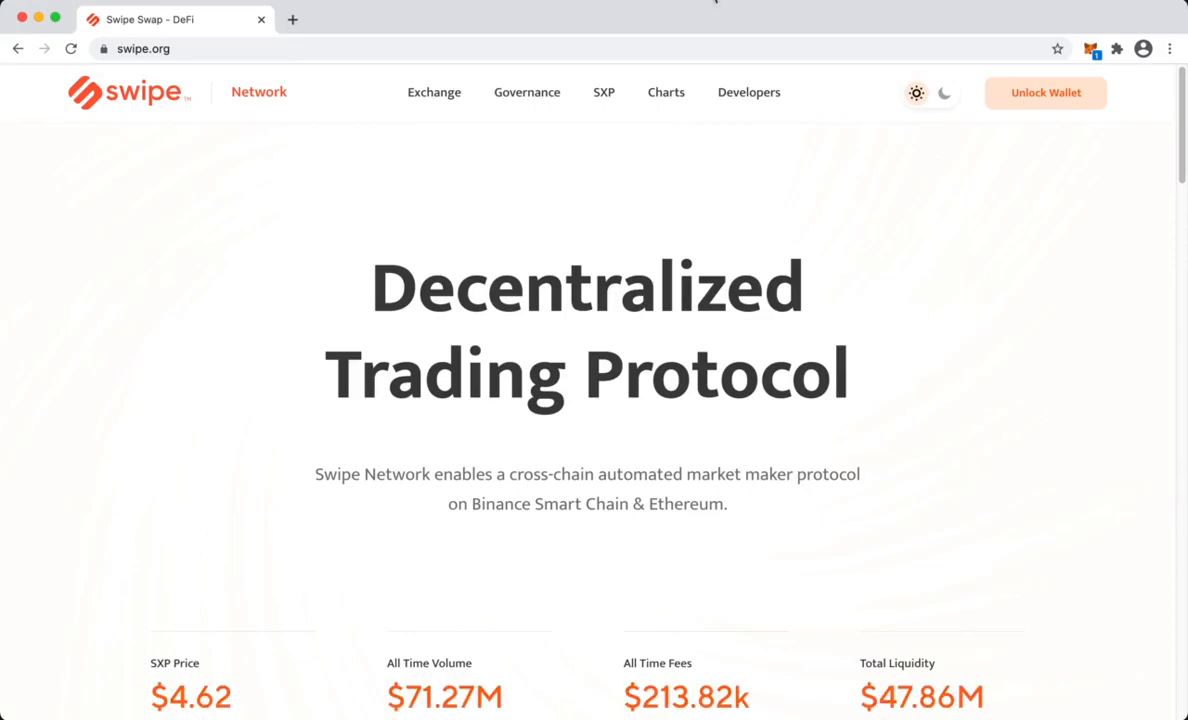
Unlock MetaMask with the password and approve connecting Account 1 to swipe.org
{"action": "left_click", "coordinate": [1045, 92]}
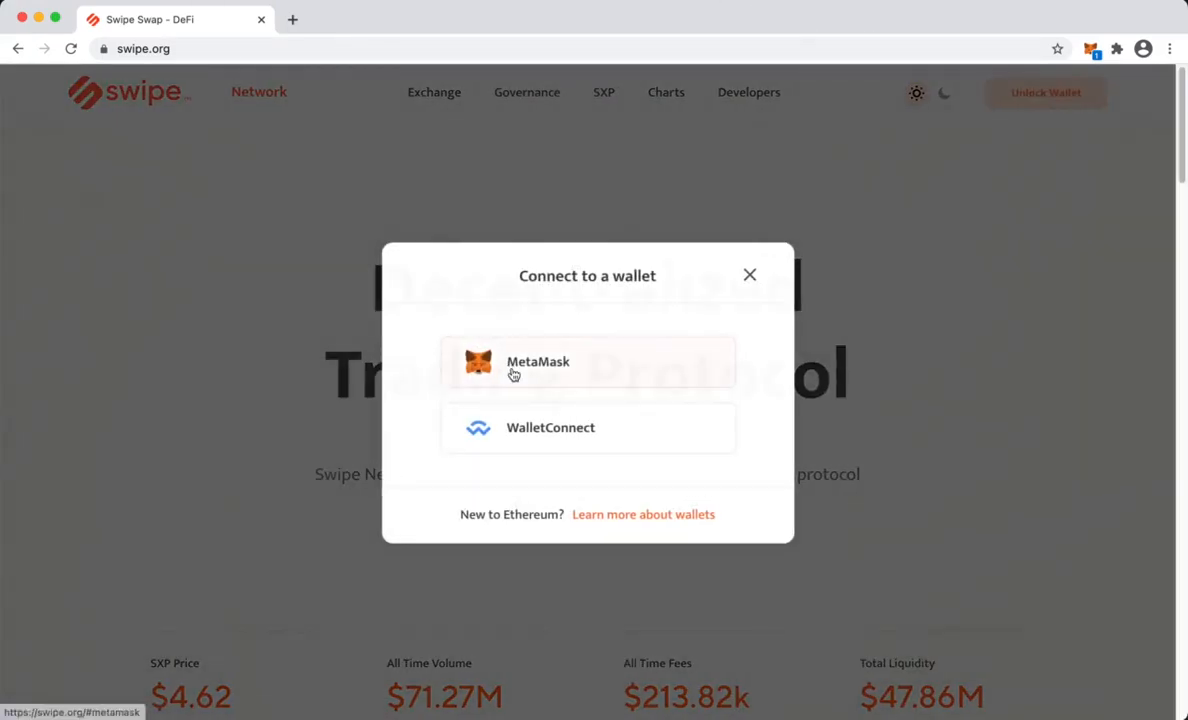
{"action": "left_click", "coordinate": [749, 274]}
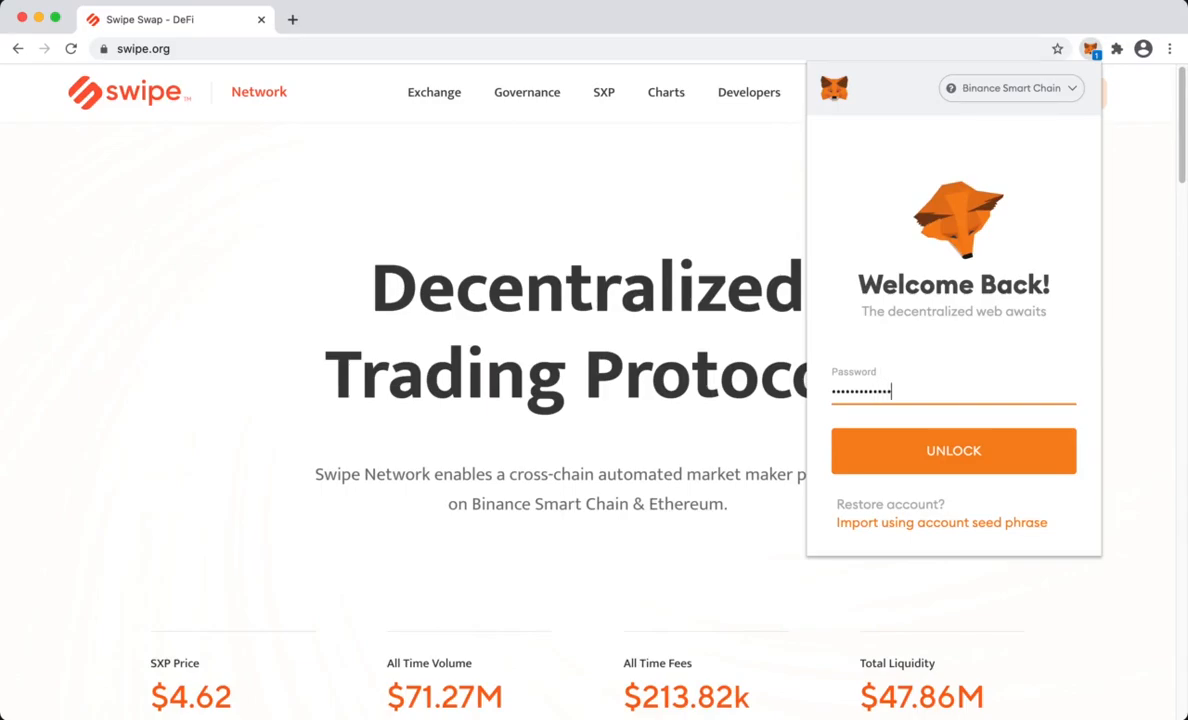
{"action": "left_click", "coordinate": [953, 450]}
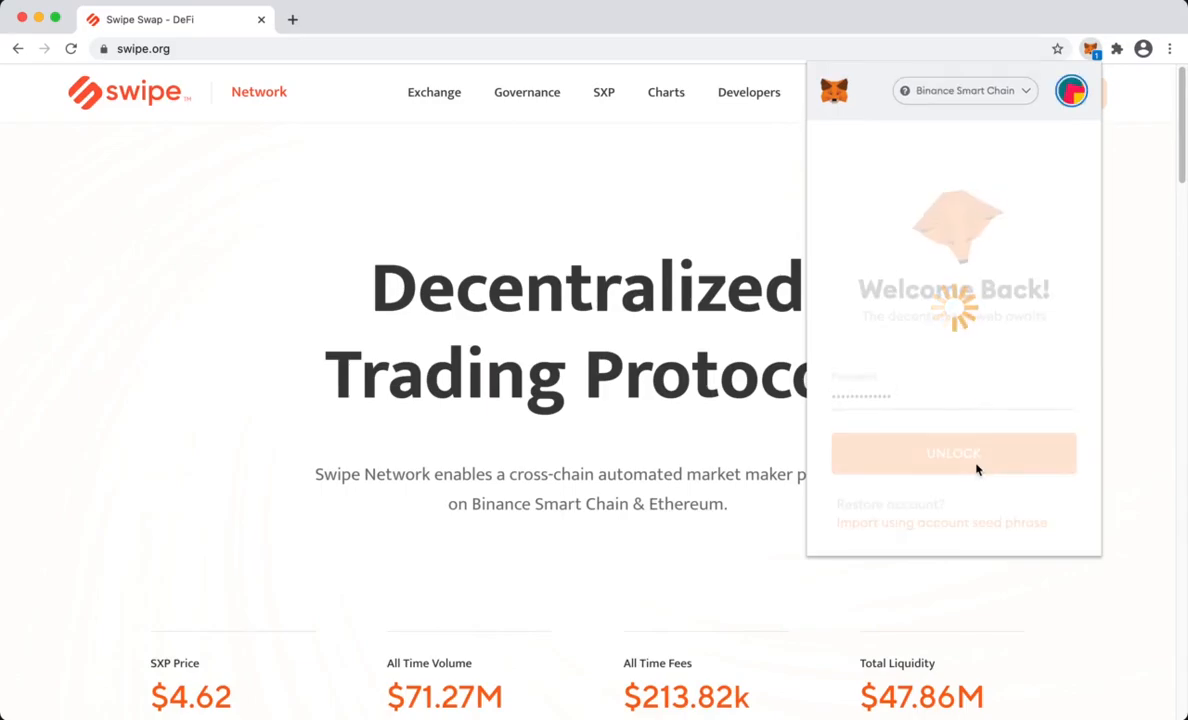
{"action": "left_click", "coordinate": [953, 453]}
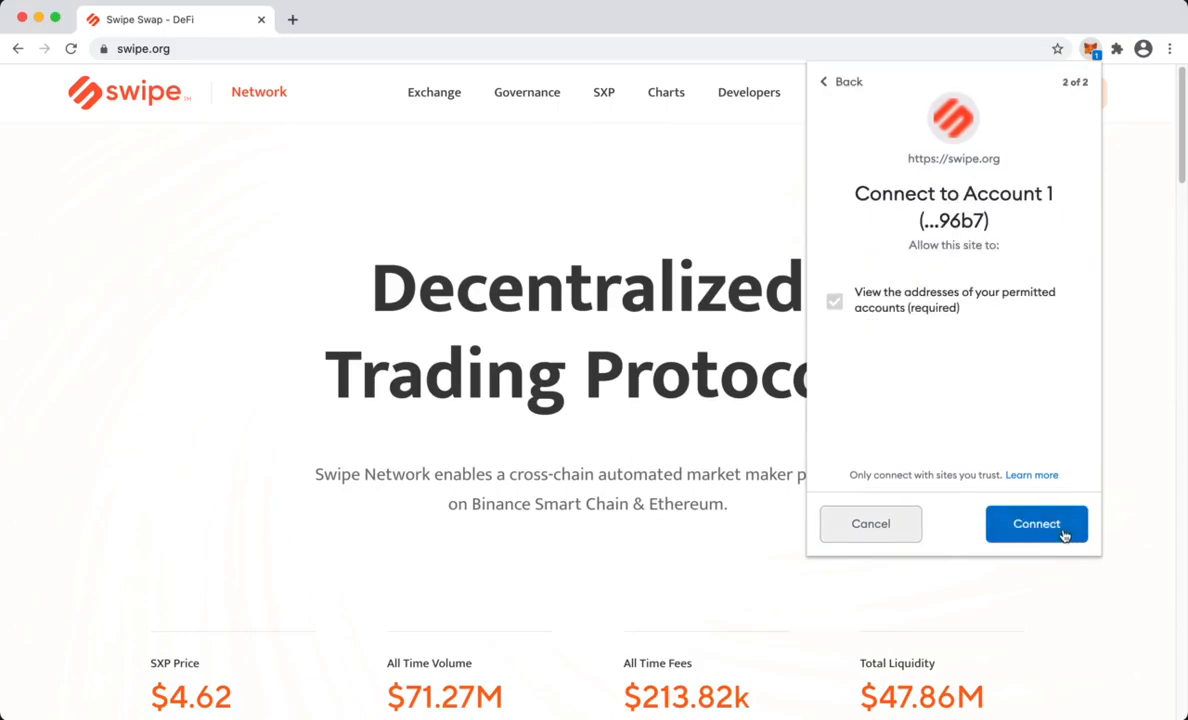
{"action": "left_click", "coordinate": [1036, 523]}
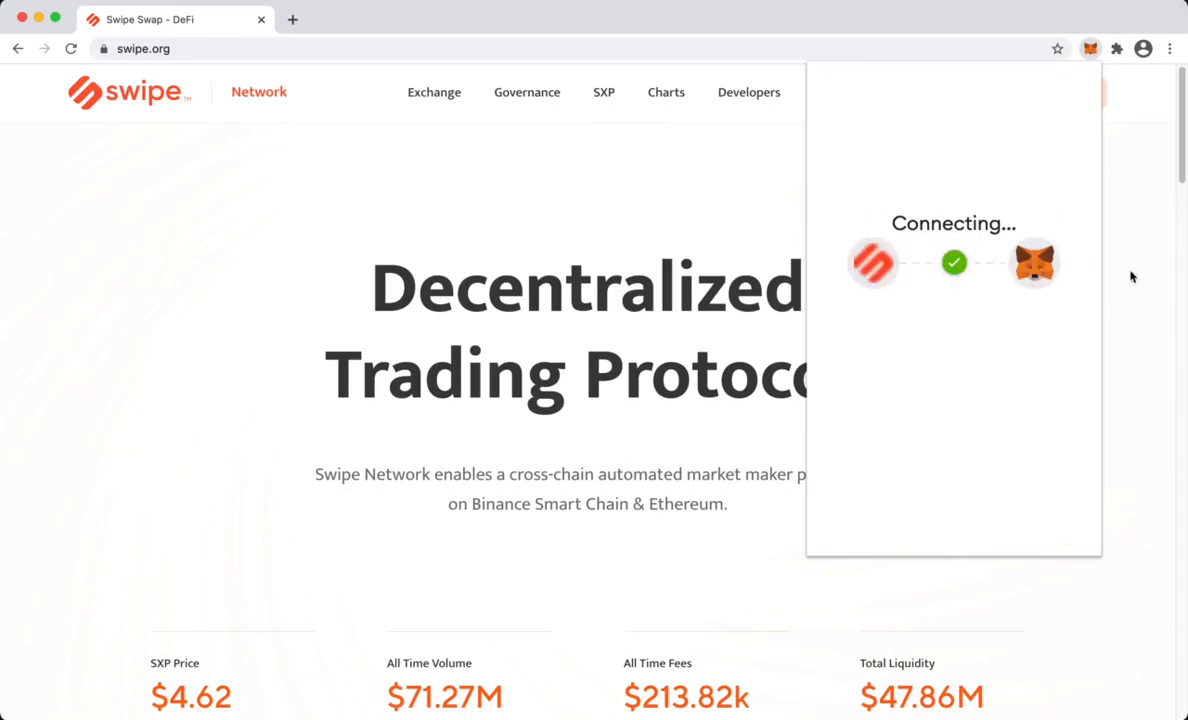
{"action": "left_click", "coordinate": [433, 92]}
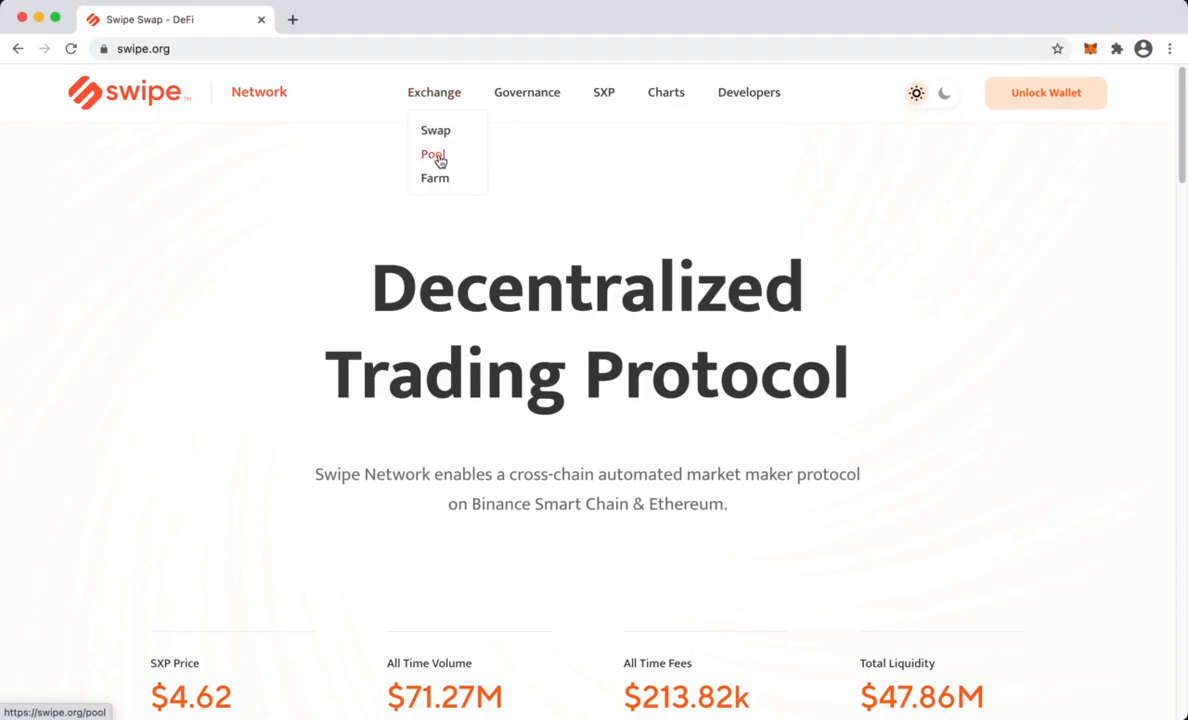
Open Add Liquidity from the Pool page and pair SXP with BUSD
{"action": "left_click", "coordinate": [433, 154]}
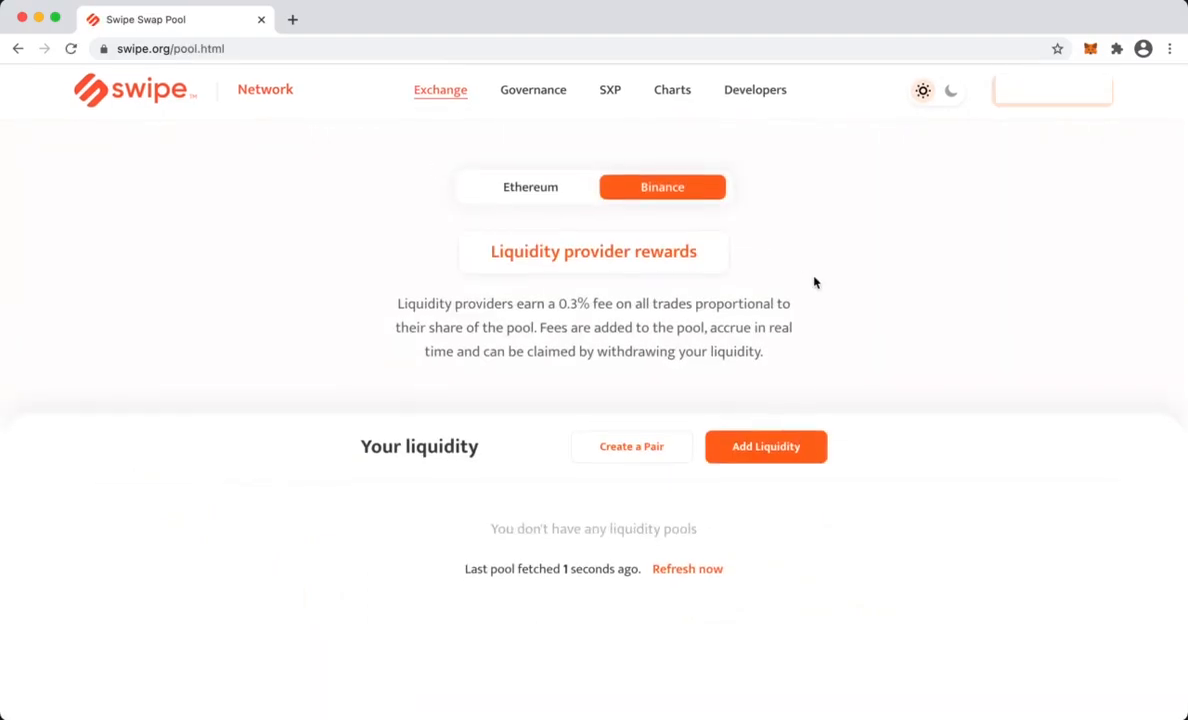
{"action": "left_click", "coordinate": [765, 446]}
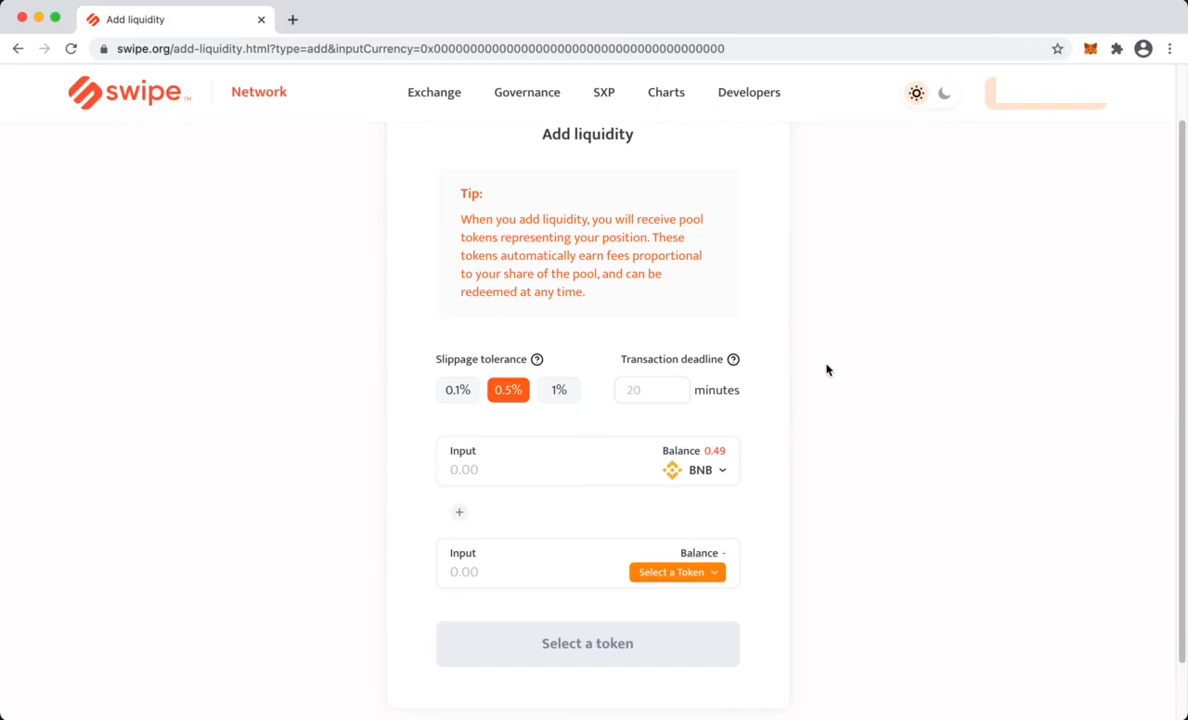
{"action": "left_click", "coordinate": [677, 572]}
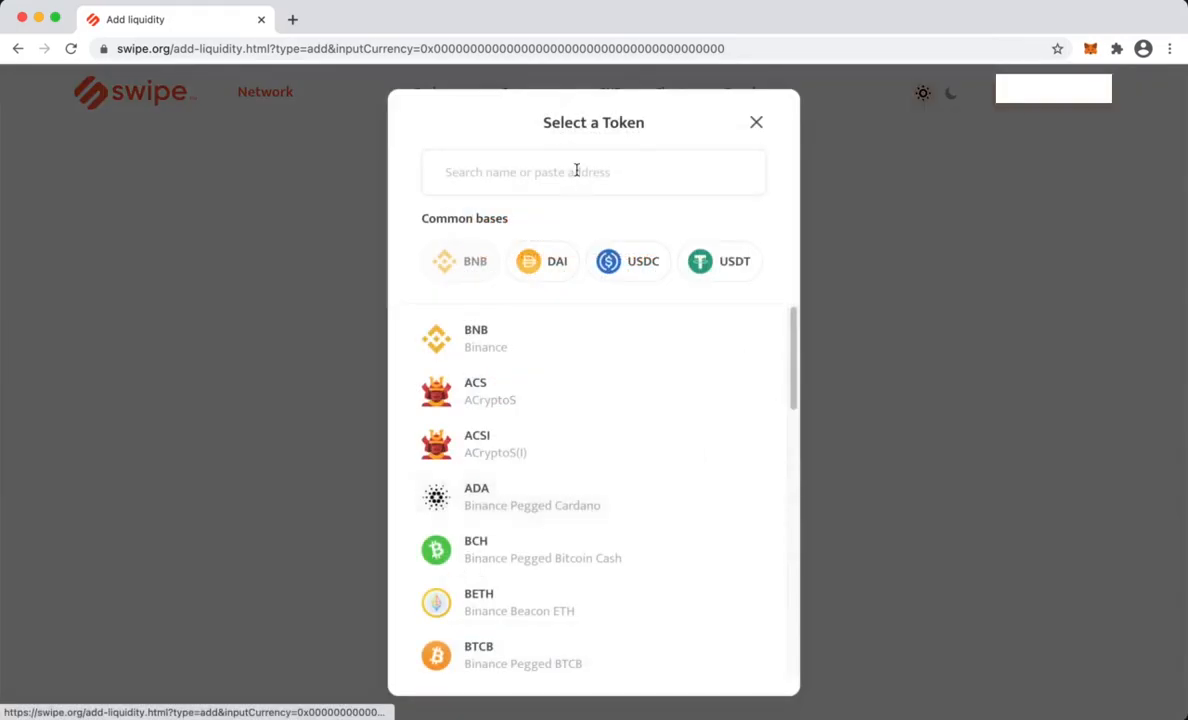
{"action": "type", "text": "sxp"}
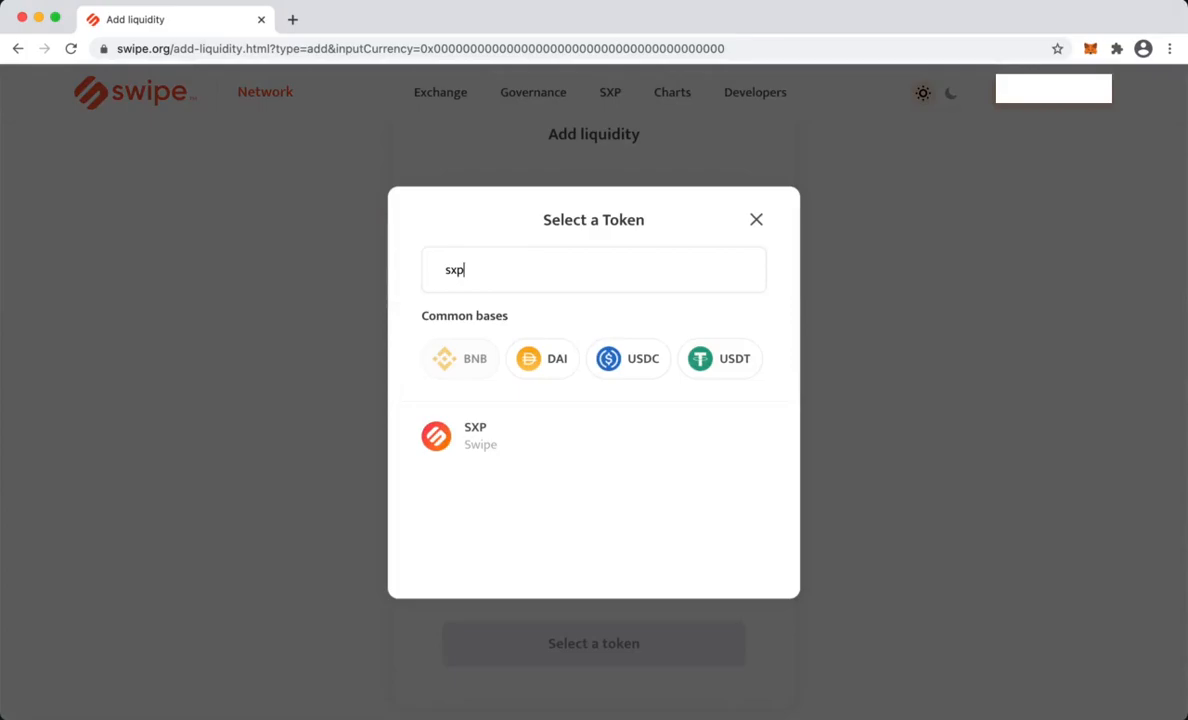
{"action": "left_click", "coordinate": [475, 435]}
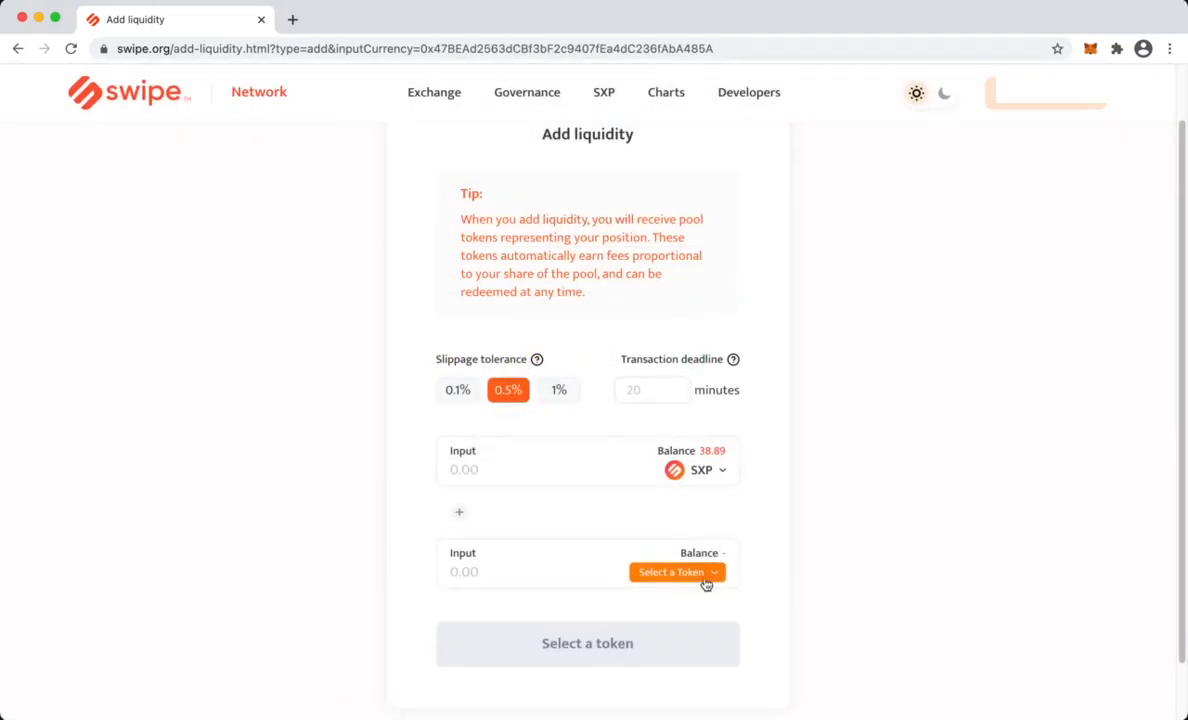
{"action": "left_click", "coordinate": [671, 572]}
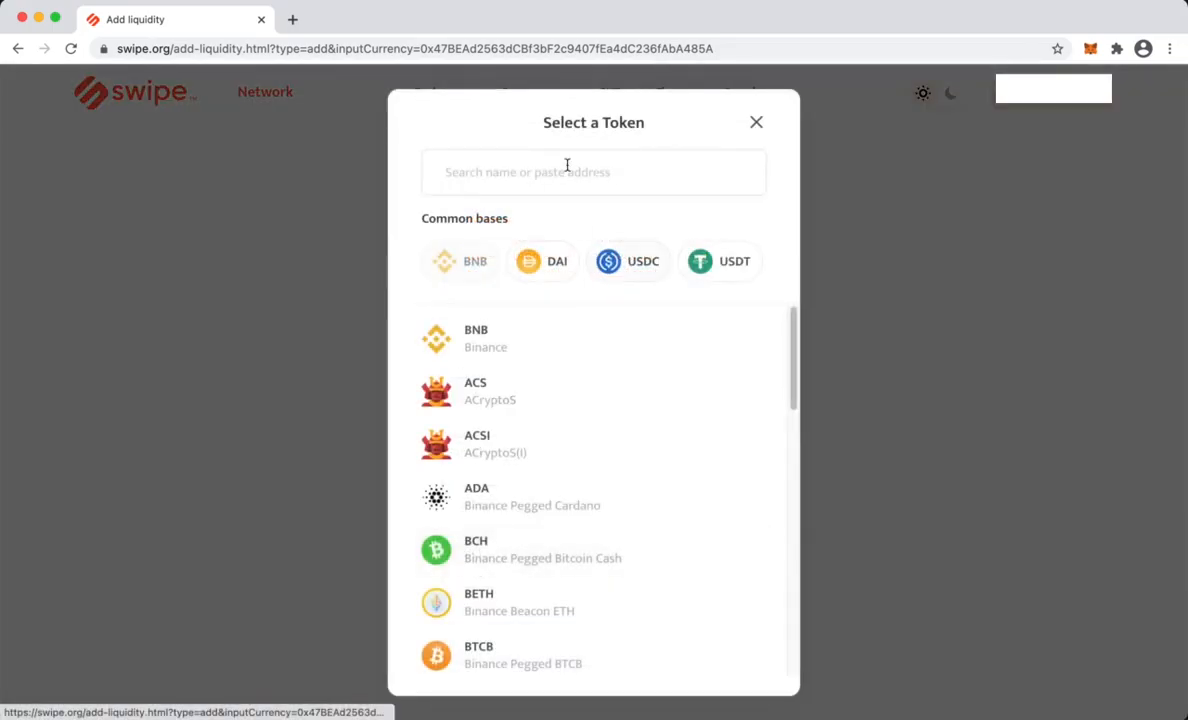
{"action": "type", "text": "bu"}
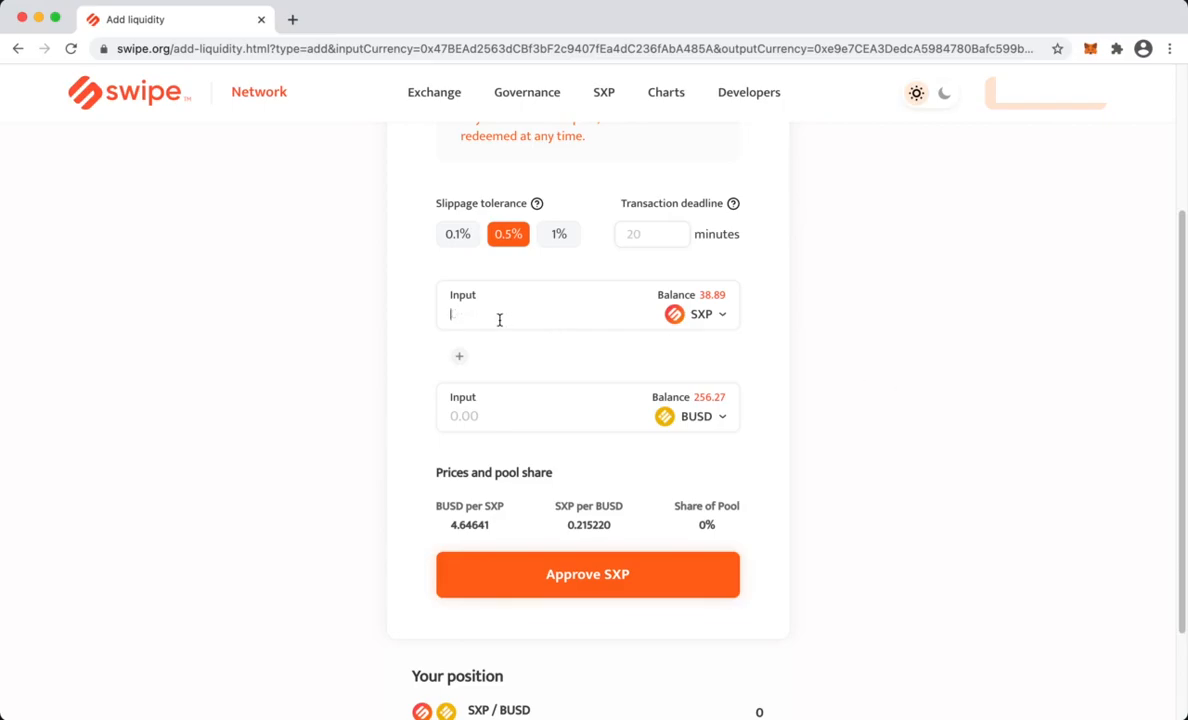
Enter 20 SXP as the deposit, auto-filling about 92.93 BUSD
{"action": "type", "text": "1"}
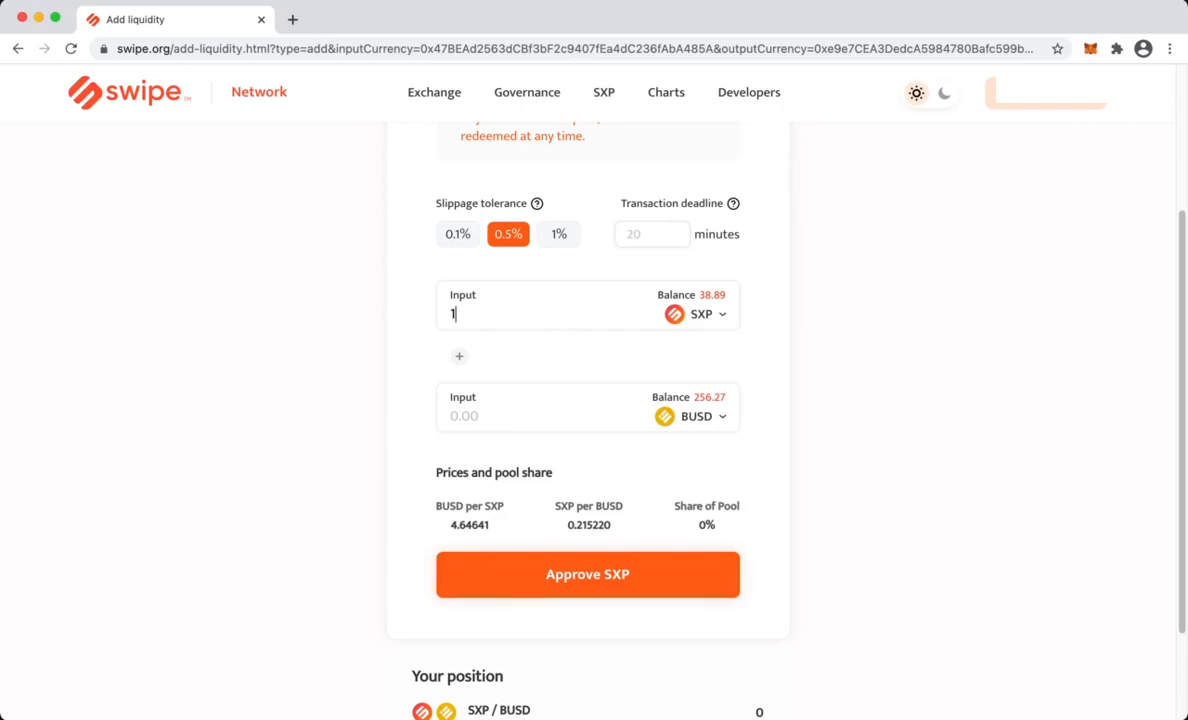
{"action": "type", "text": "0"}
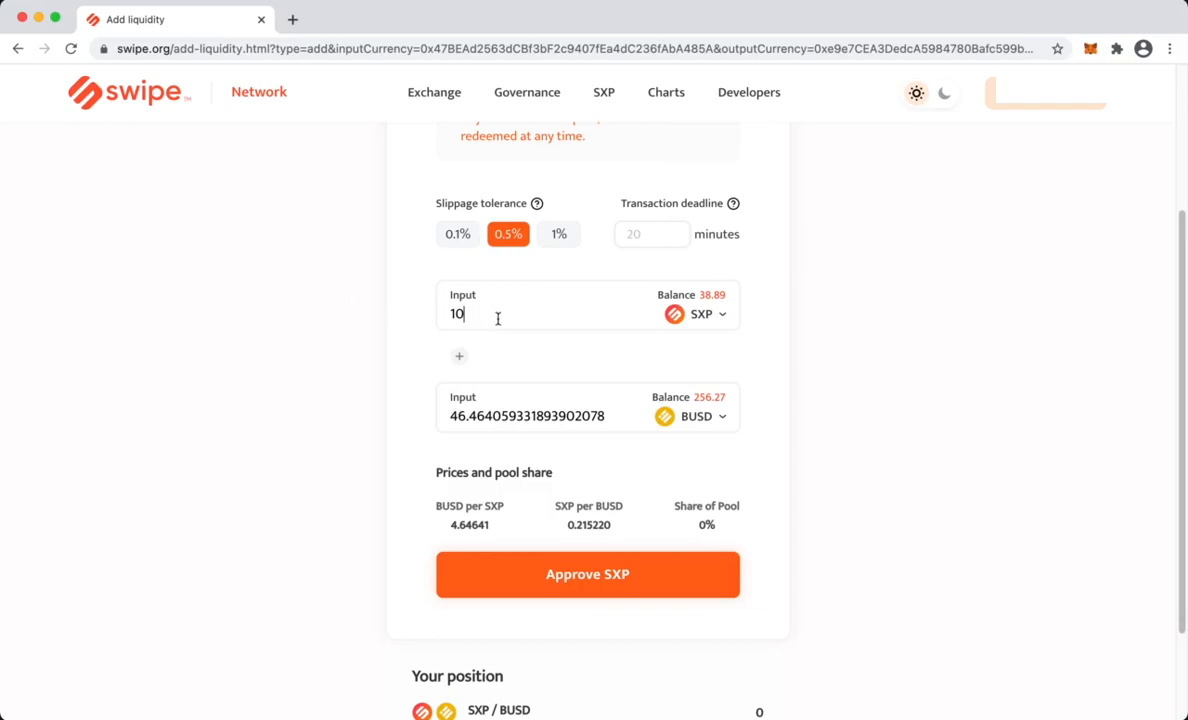
{"action": "key", "text": "Backspace"}
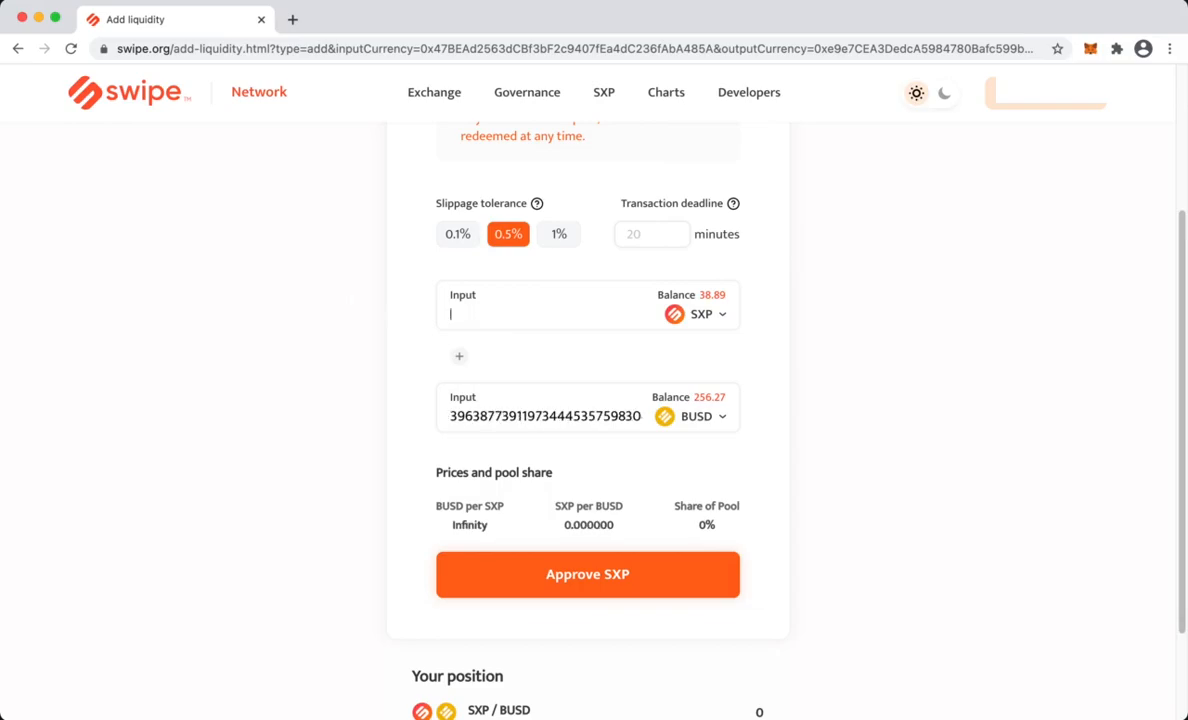
{"action": "type", "text": "20"}
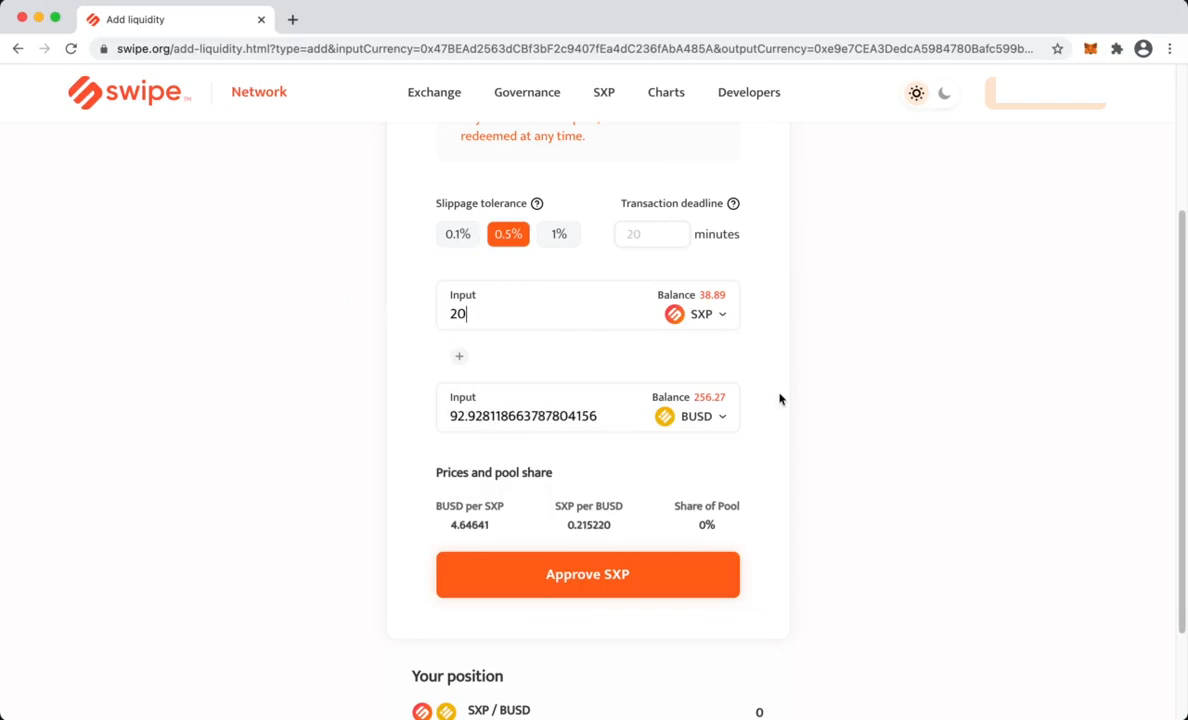
{"action": "scroll", "scroll_direction": "down", "scroll_amount": 3}
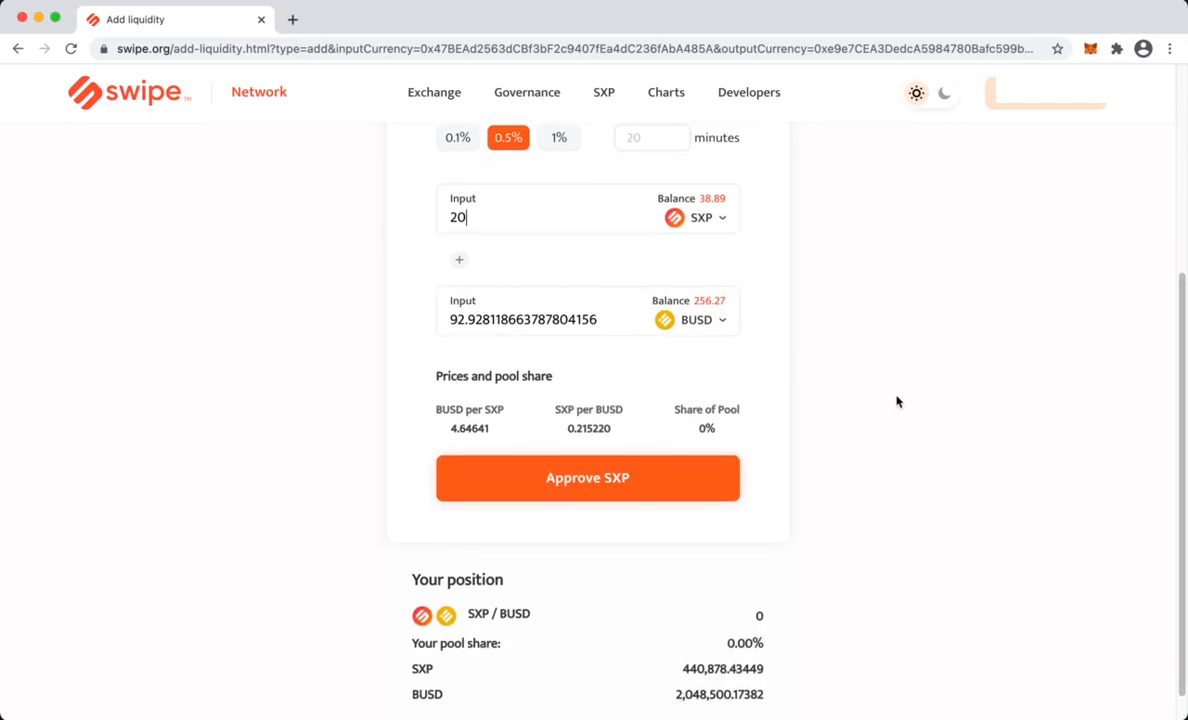
Approve SXP and then BUSD spending, confirming each in MetaMask
{"action": "left_click", "coordinate": [587, 477]}
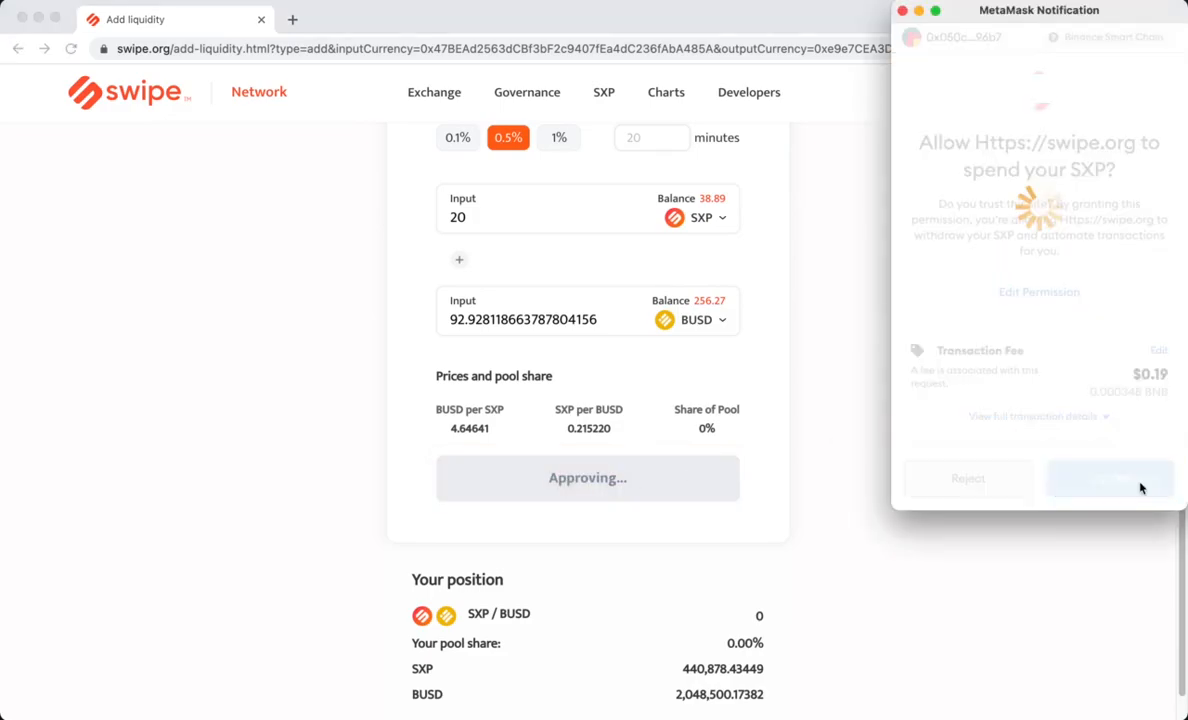
{"action": "left_click", "coordinate": [1109, 478]}
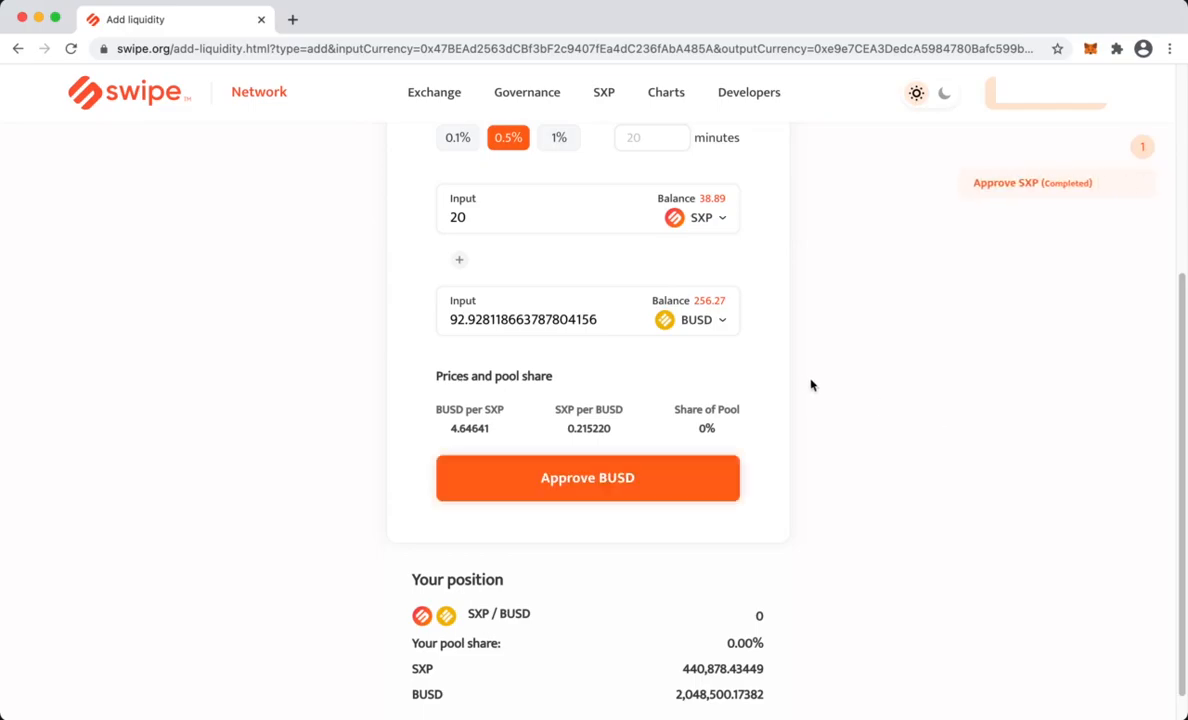
{"action": "left_click", "coordinate": [587, 477]}
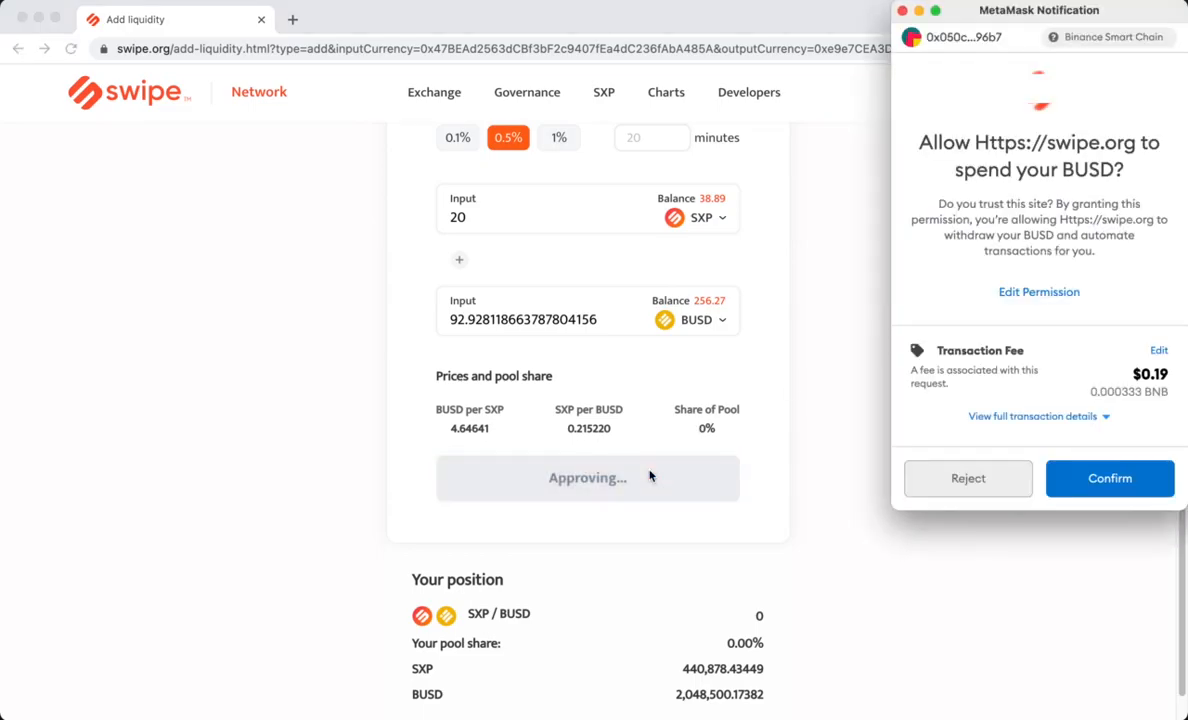
{"action": "left_click", "coordinate": [1109, 478]}
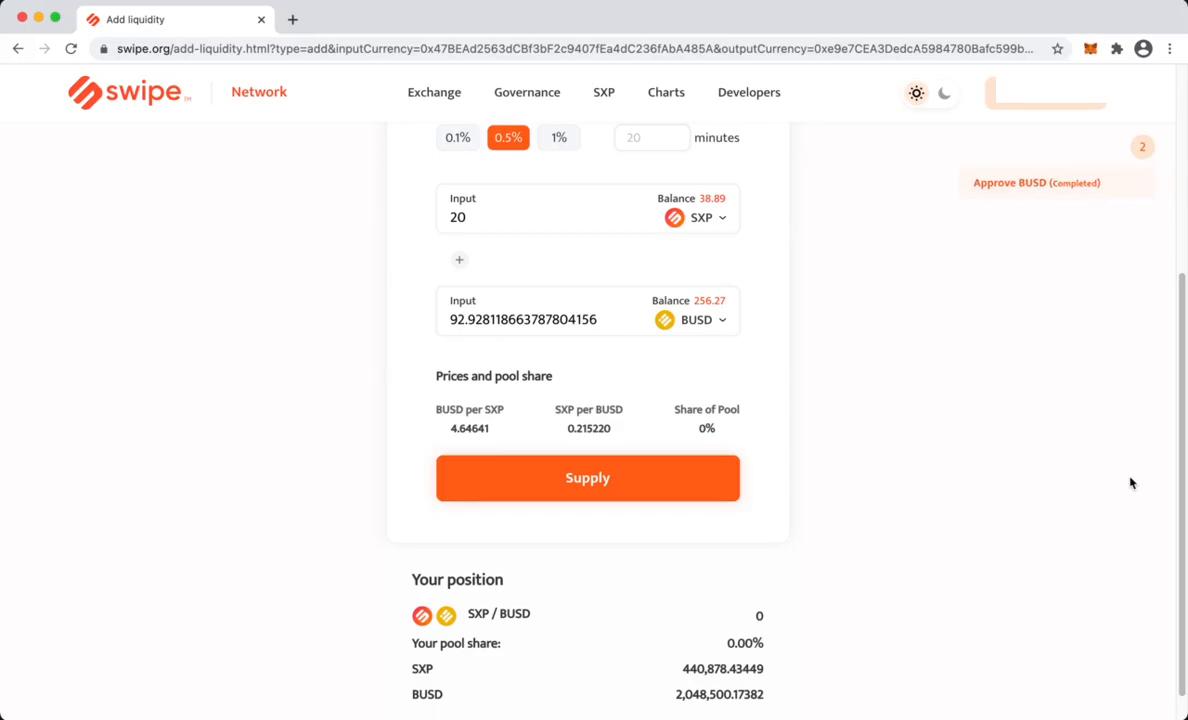
{"action": "scroll", "scroll_direction": "down", "scroll_amount": 3}
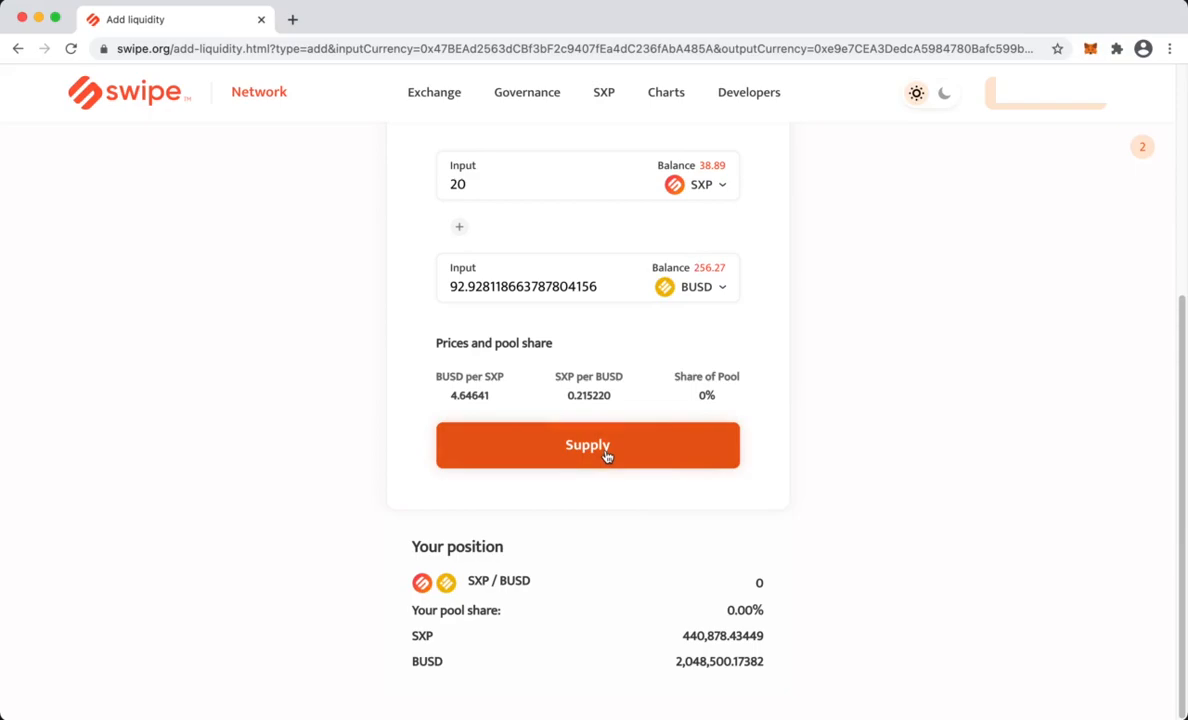
Supply 20 SXP and about 92.93 BUSD, signing the transaction in MetaMask
{"action": "left_click", "coordinate": [587, 445]}
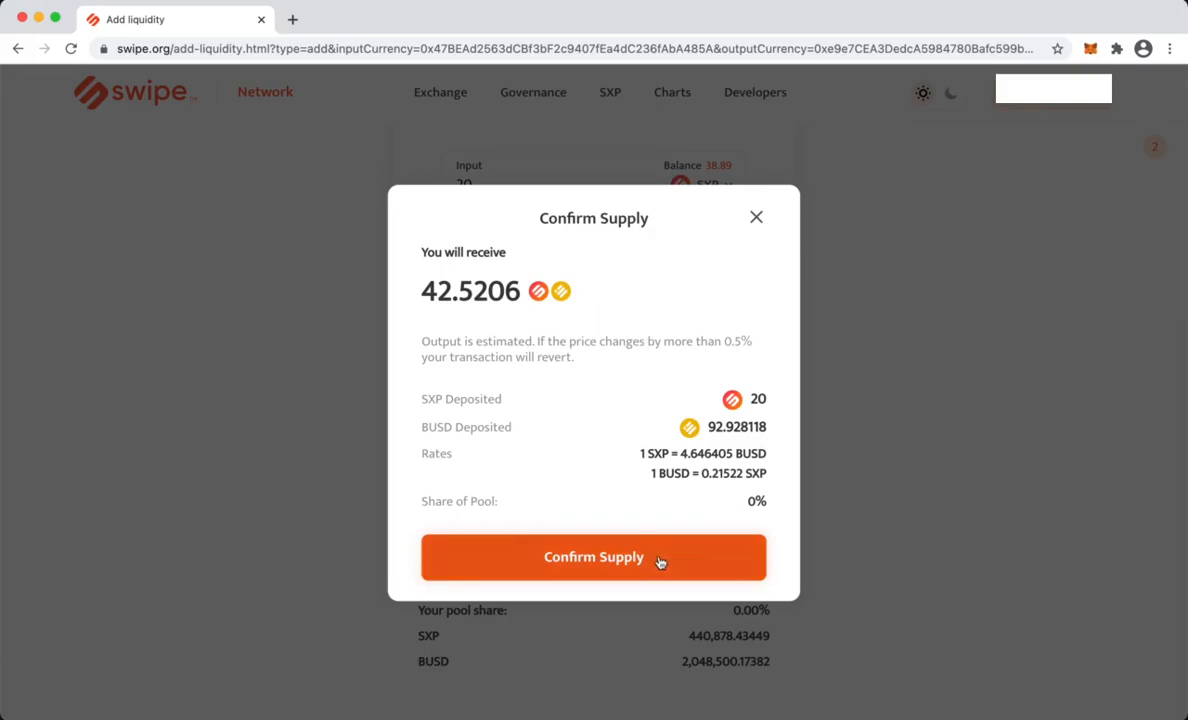
{"action": "left_click", "coordinate": [593, 557]}
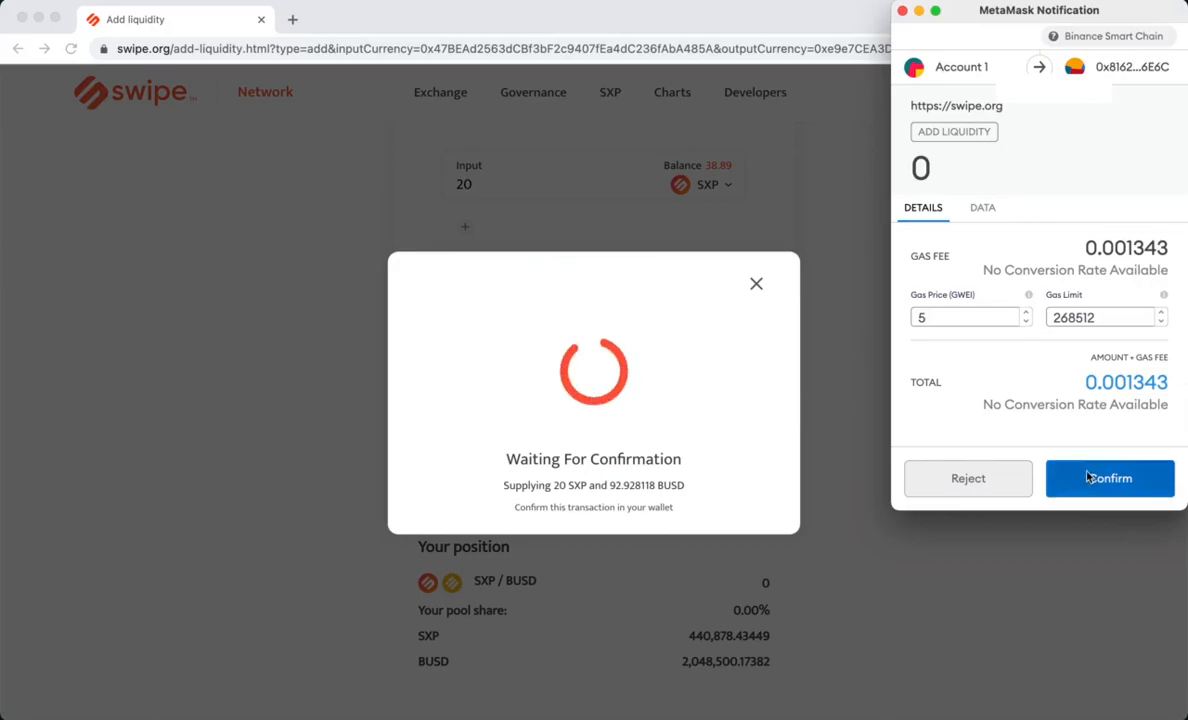
{"action": "left_click", "coordinate": [1109, 478]}
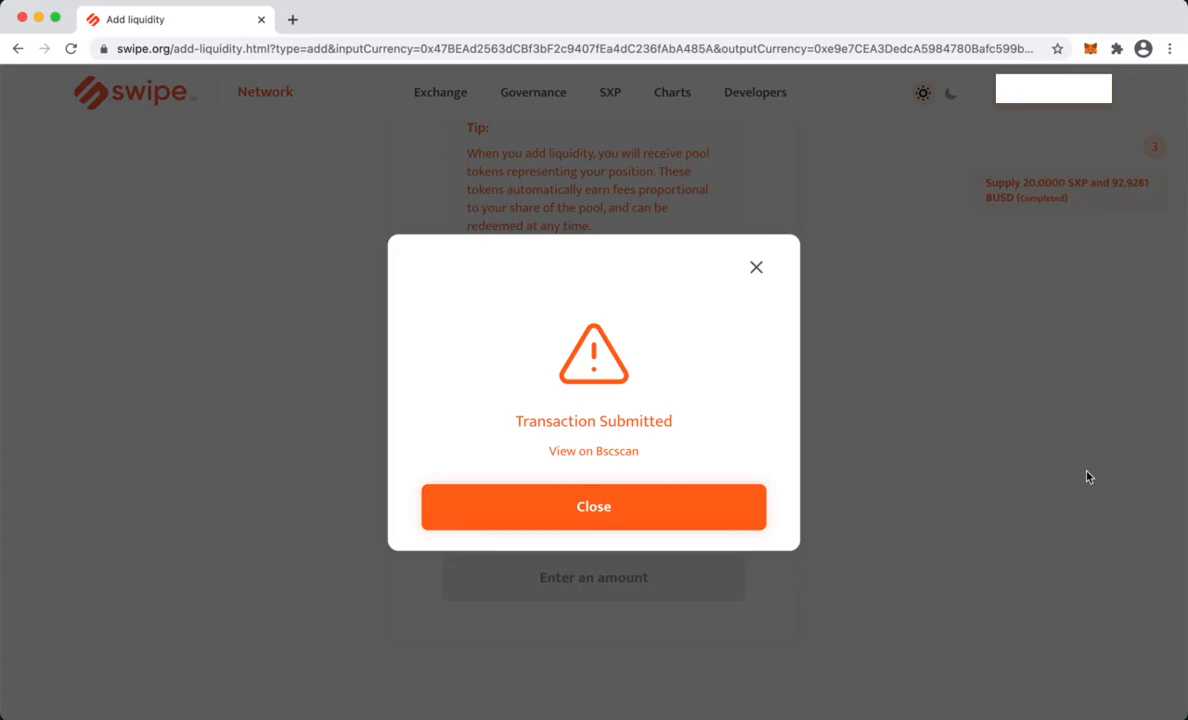
{"action": "mouse_move", "coordinate": [645, 509]}
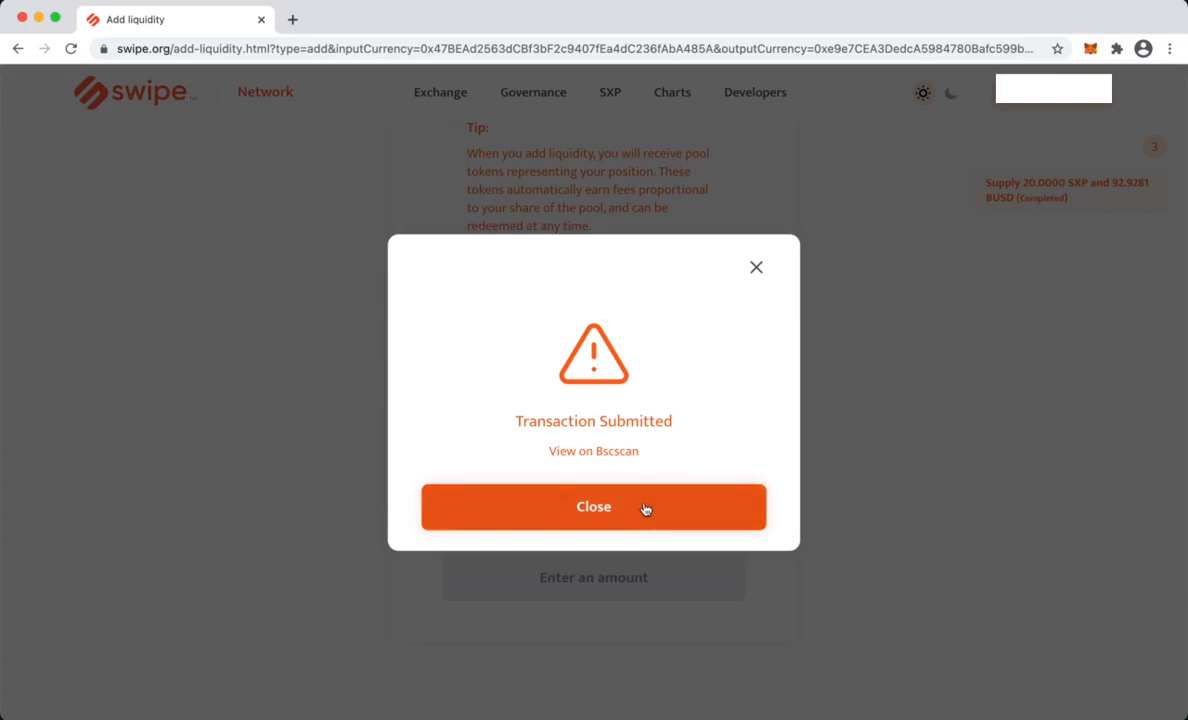
{"action": "left_click", "coordinate": [593, 507]}
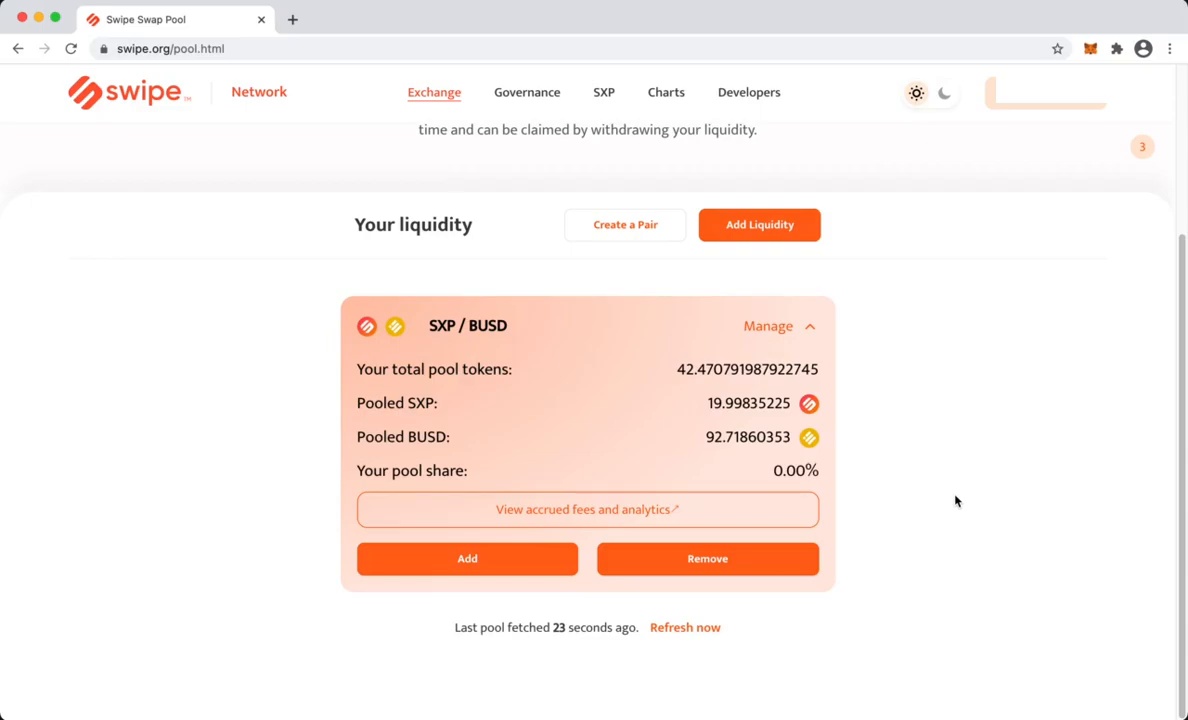
Remove 100% of the SXP/BUSD position for about 20 SXP and 92.73 BUSD, signing in MetaMask
{"action": "left_click", "coordinate": [707, 558]}
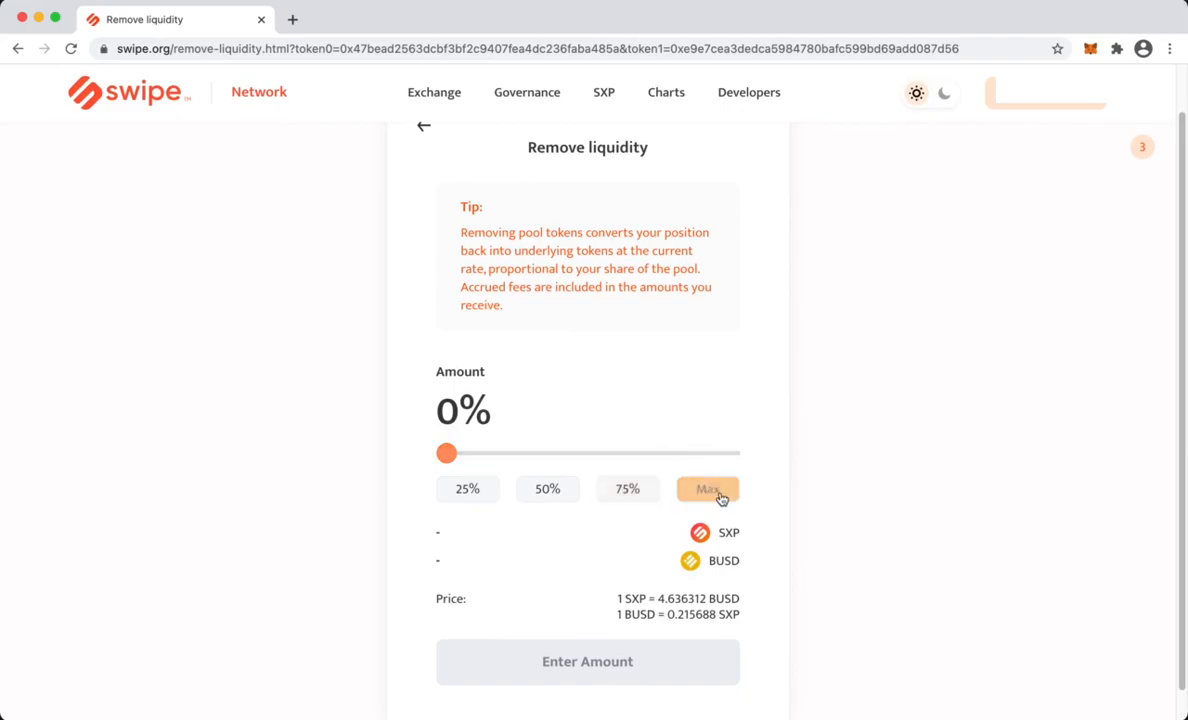
{"action": "left_click", "coordinate": [707, 488]}
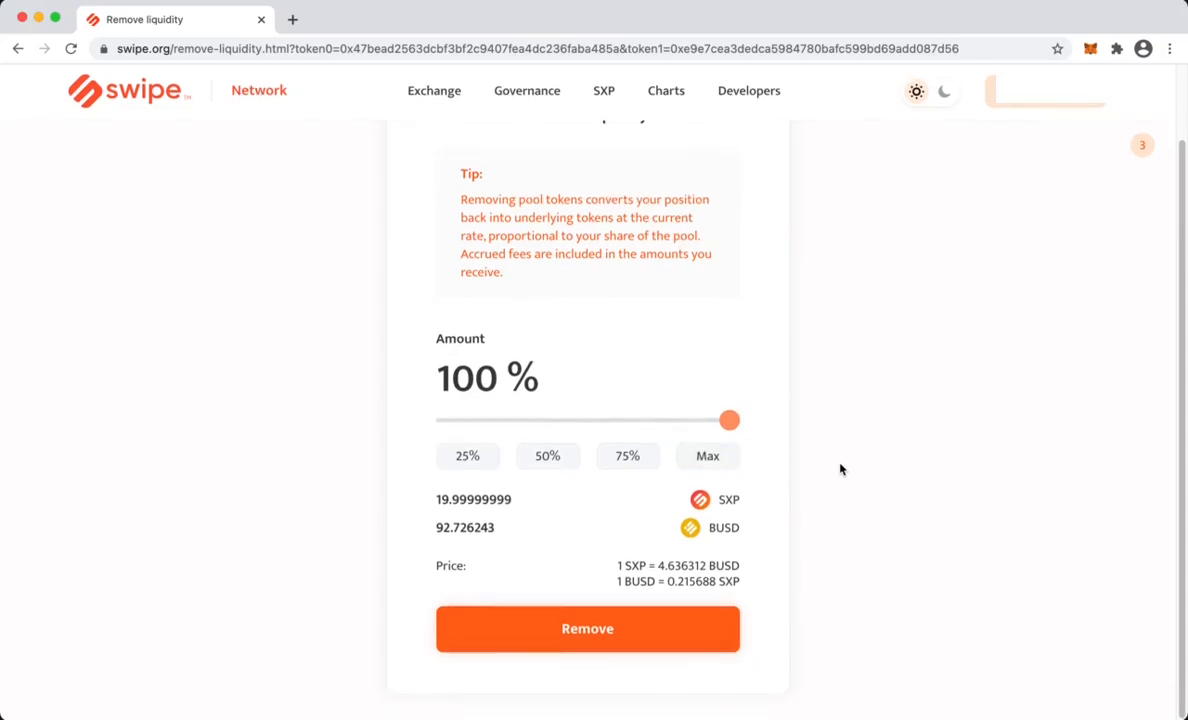
{"action": "left_click", "coordinate": [587, 628]}
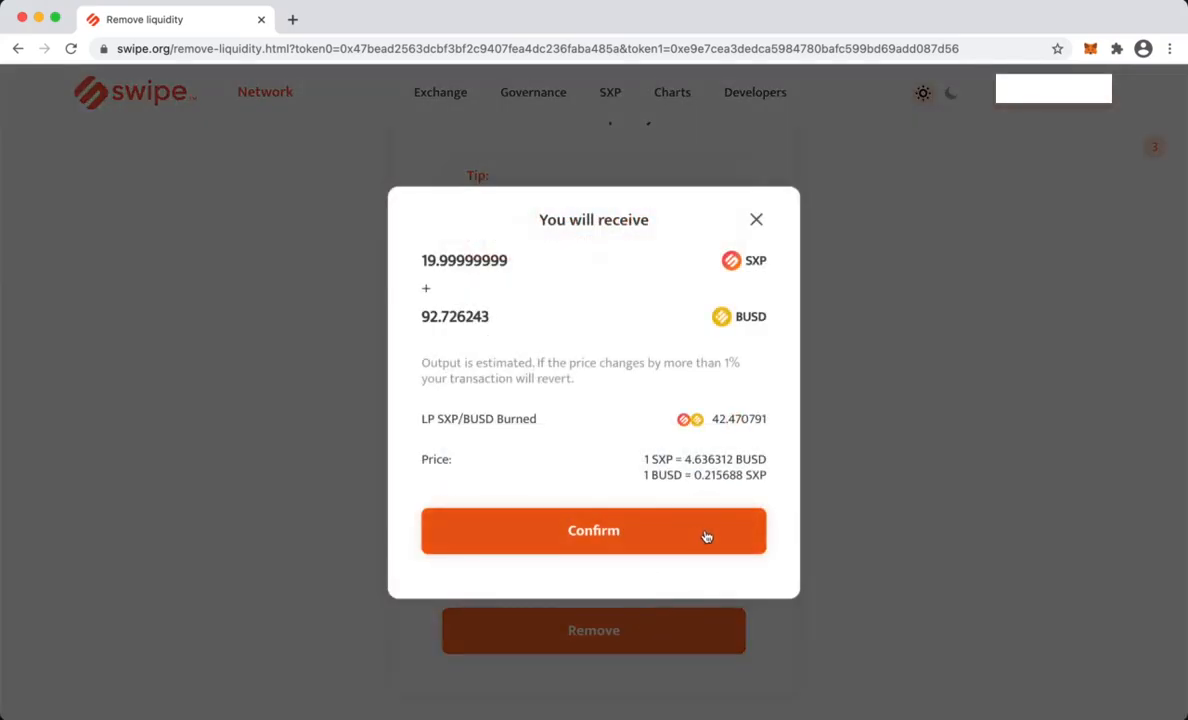
{"action": "left_click", "coordinate": [593, 530]}
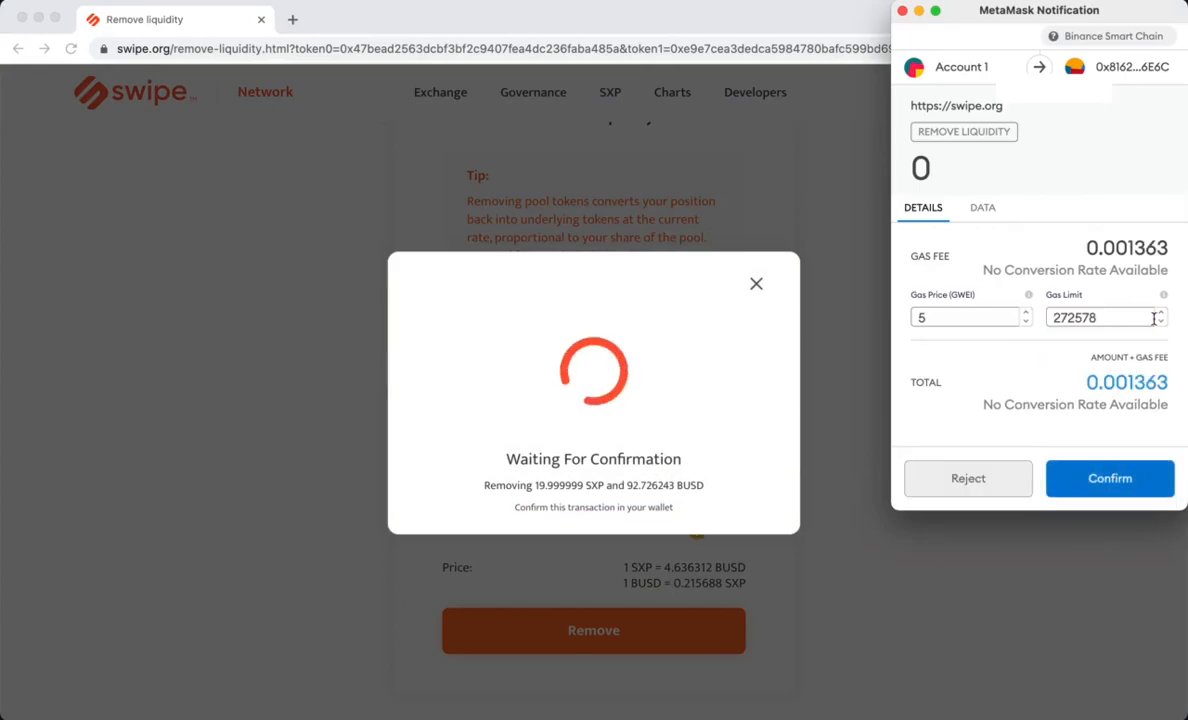
{"action": "left_click", "coordinate": [1109, 478]}
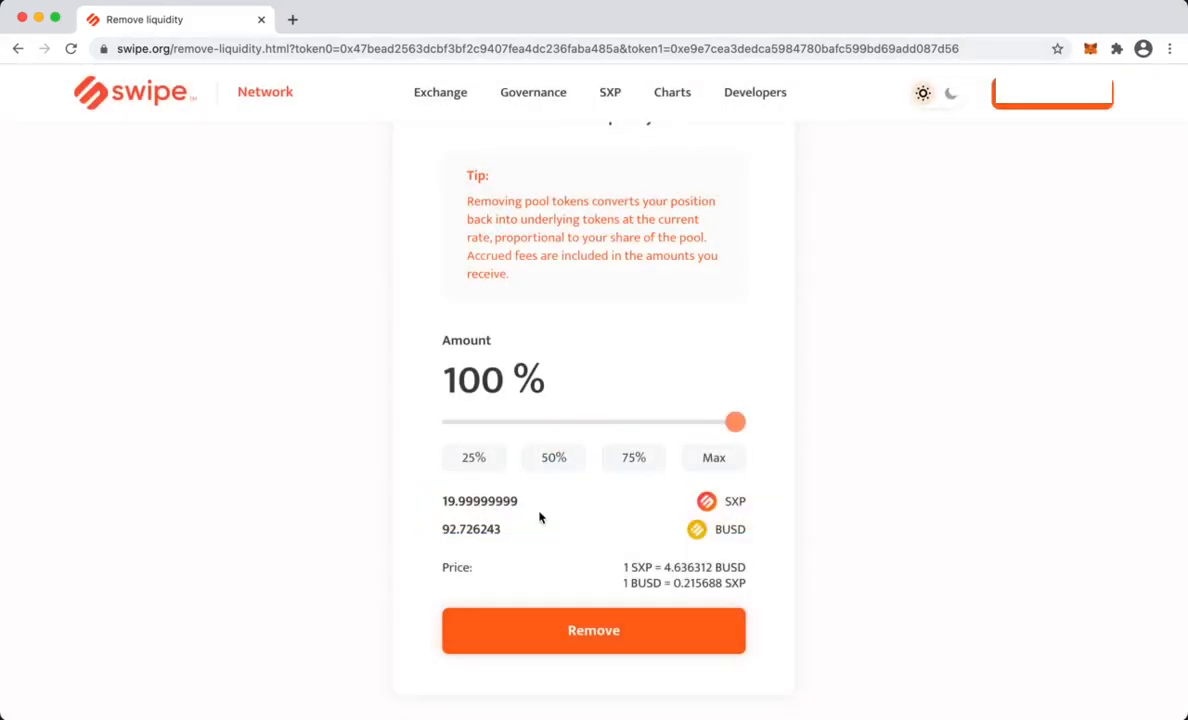
{"action": "mouse_move", "coordinate": [985, 363]}
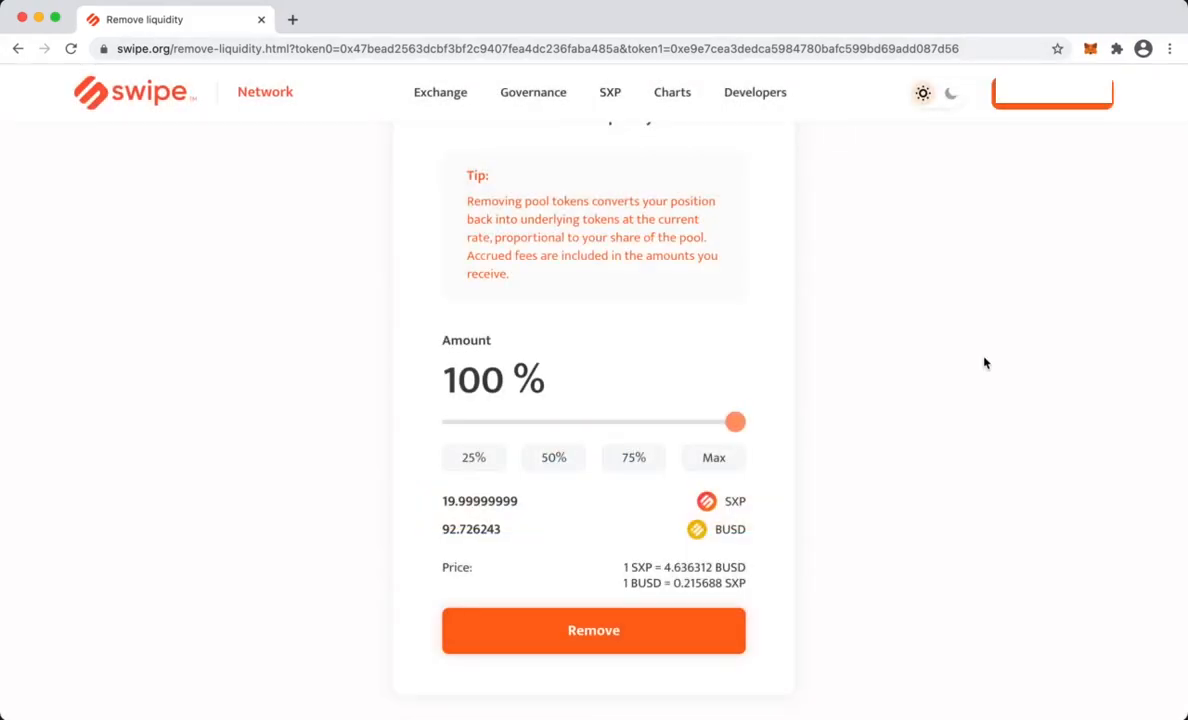